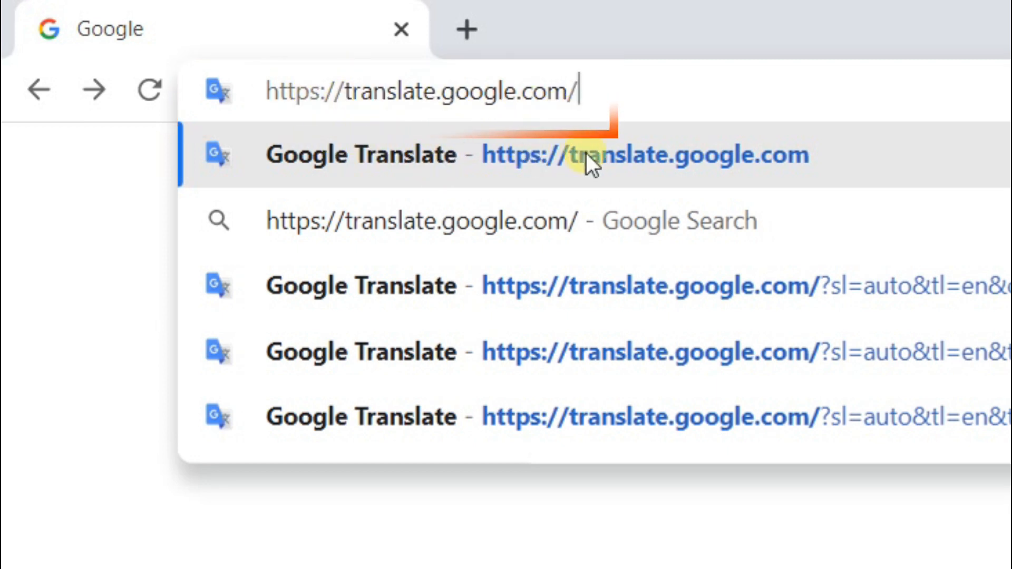
Go to translate.google.com from the address bar suggestion
click(581, 155)
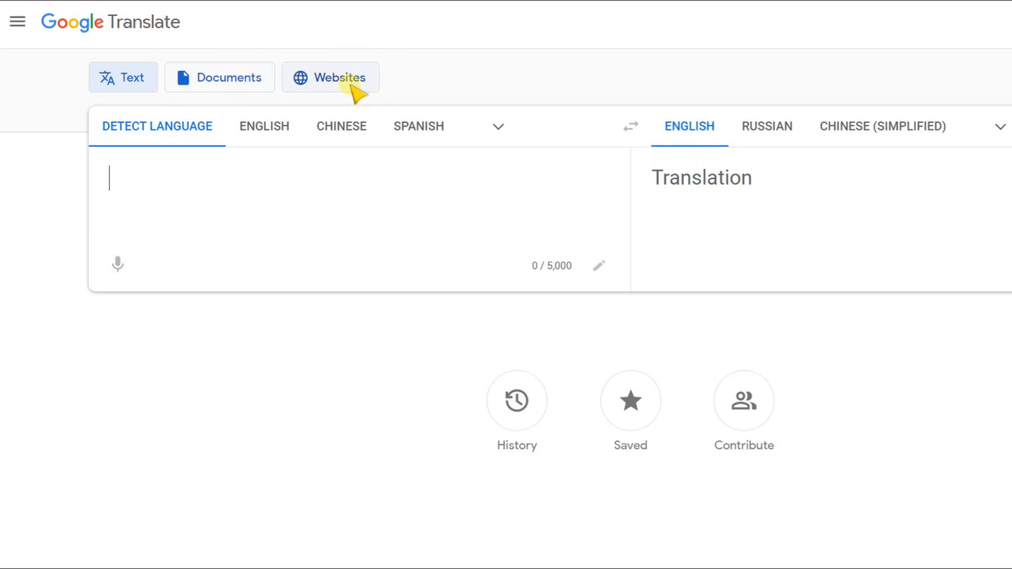
mouse_move(331, 173)
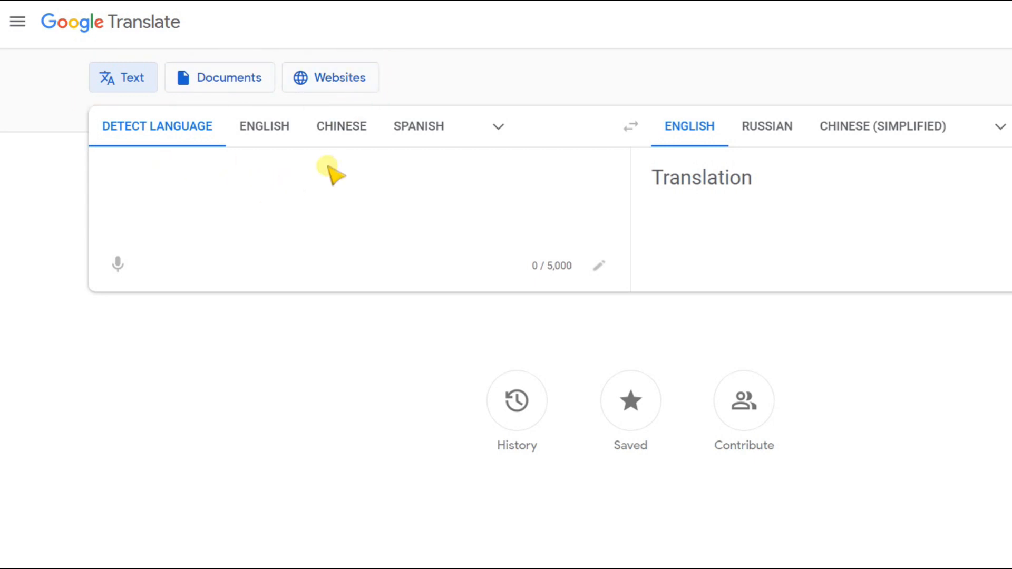
mouse_move(596, 267)
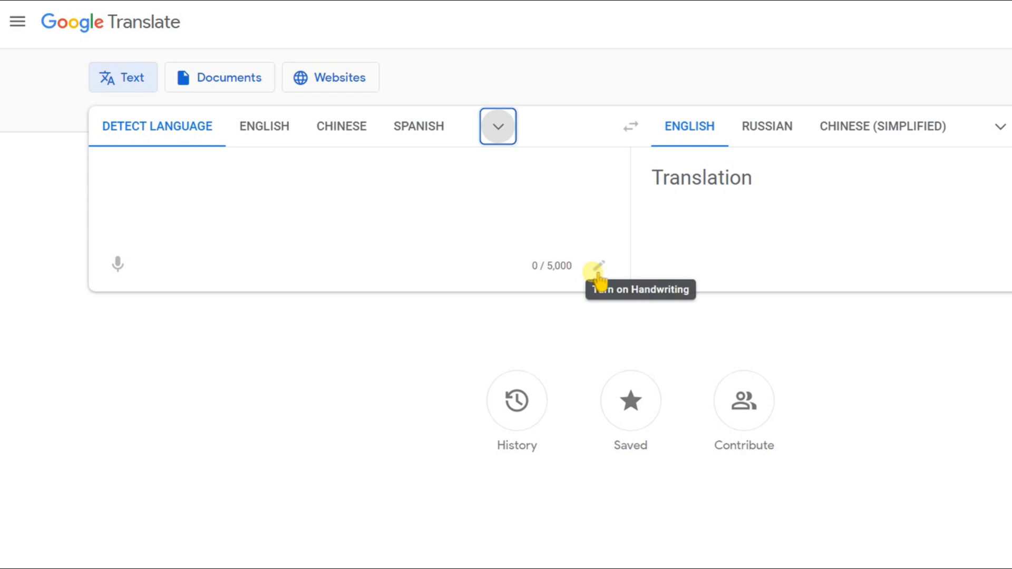
mouse_move(603, 268)
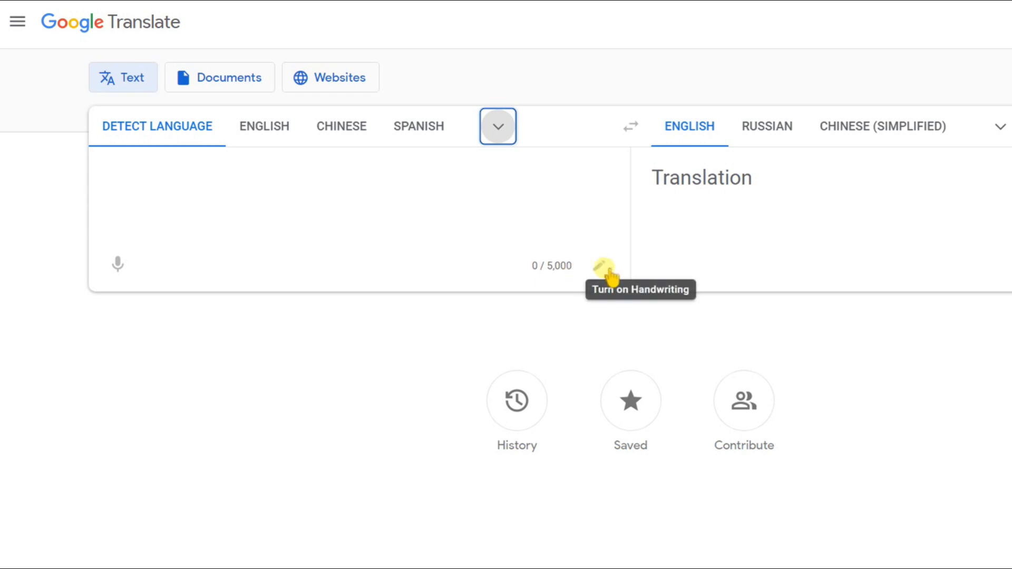
mouse_move(561, 278)
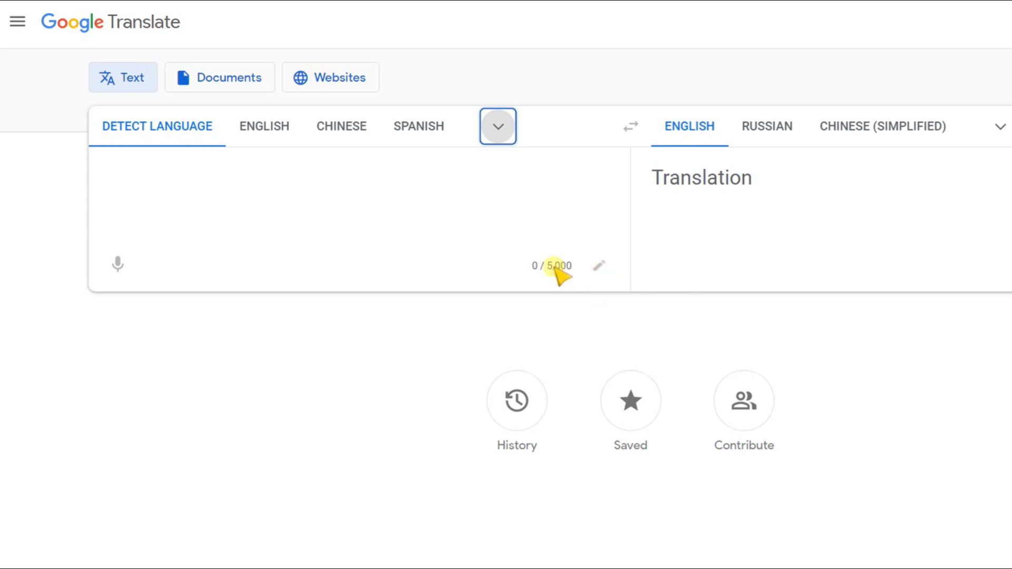
Switch Google Translate to Documents mode for whole-file translation
click(219, 77)
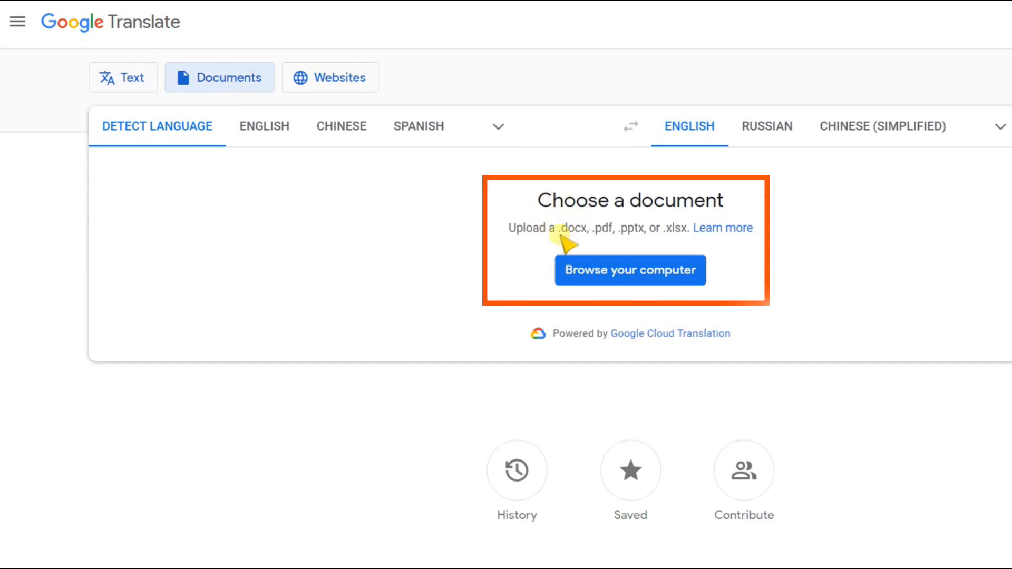
mouse_move(577, 238)
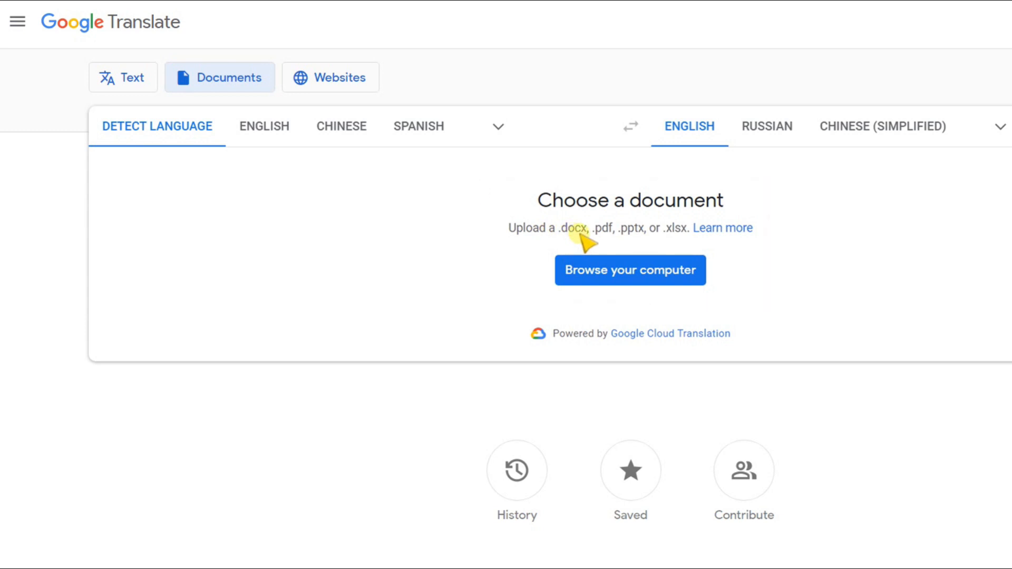
mouse_move(688, 247)
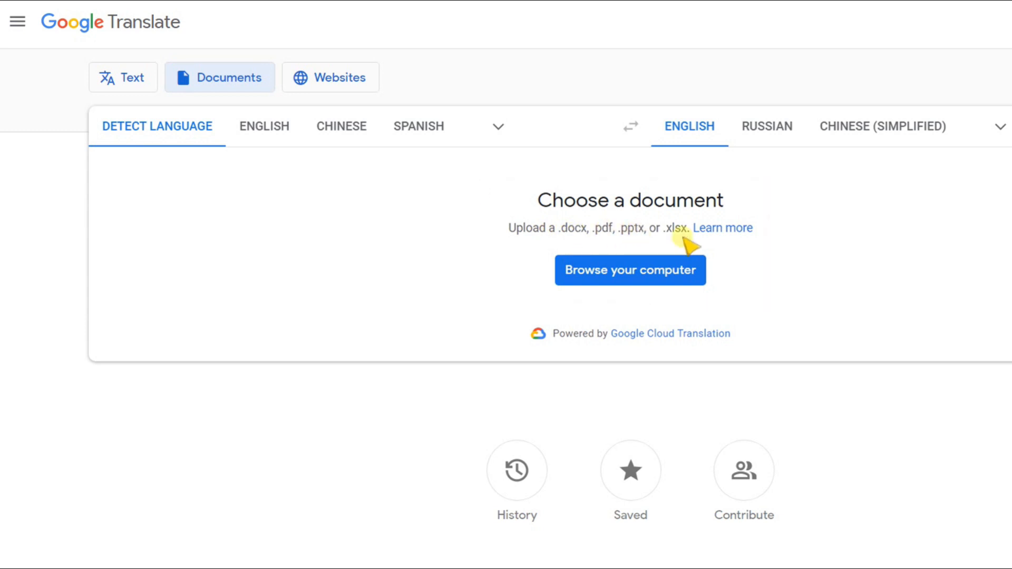
click(330, 77)
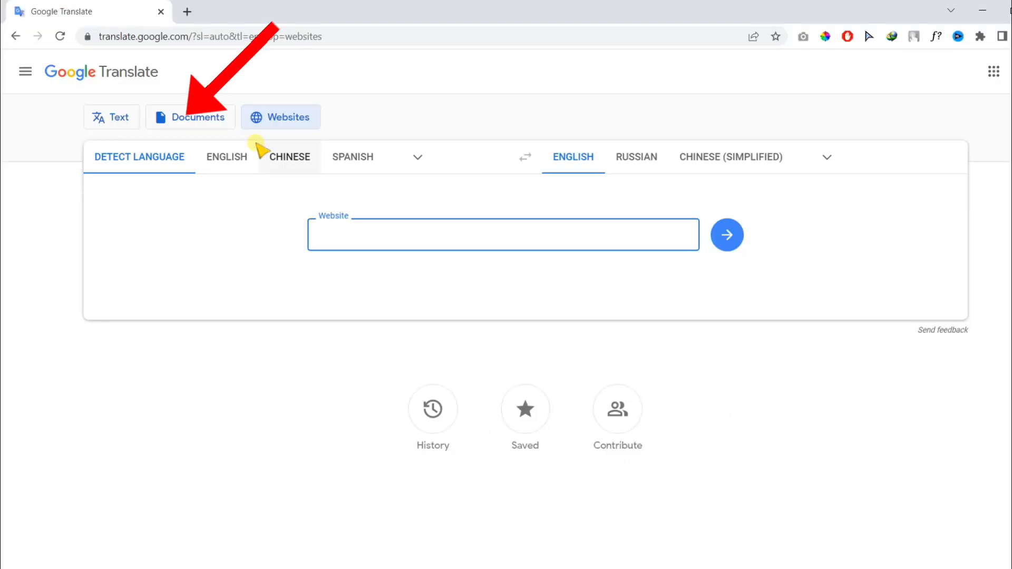
click(190, 117)
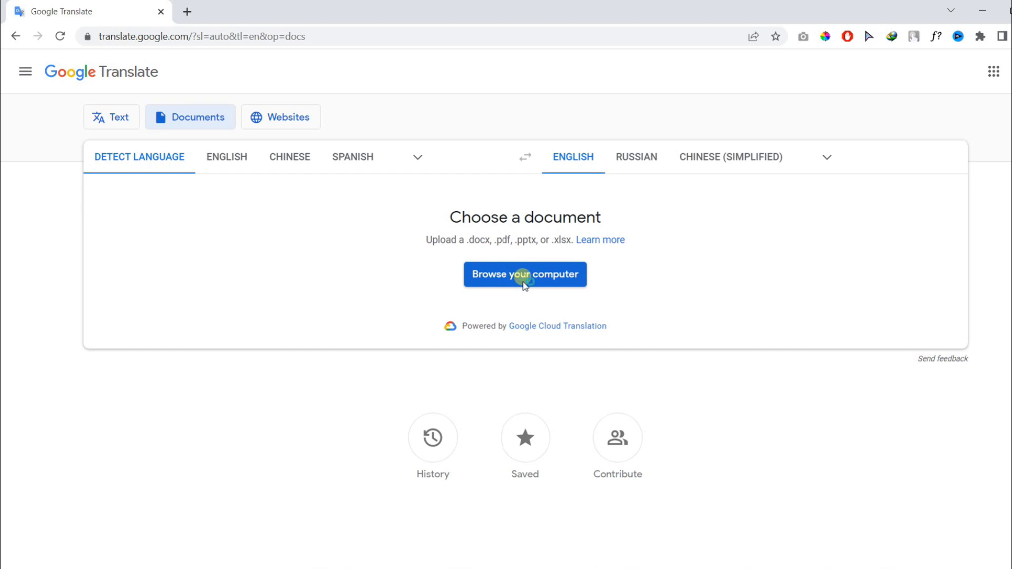
Upload 米其林美食与新的消费殿堂.pdf from the Test PDF Files folder
click(524, 274)
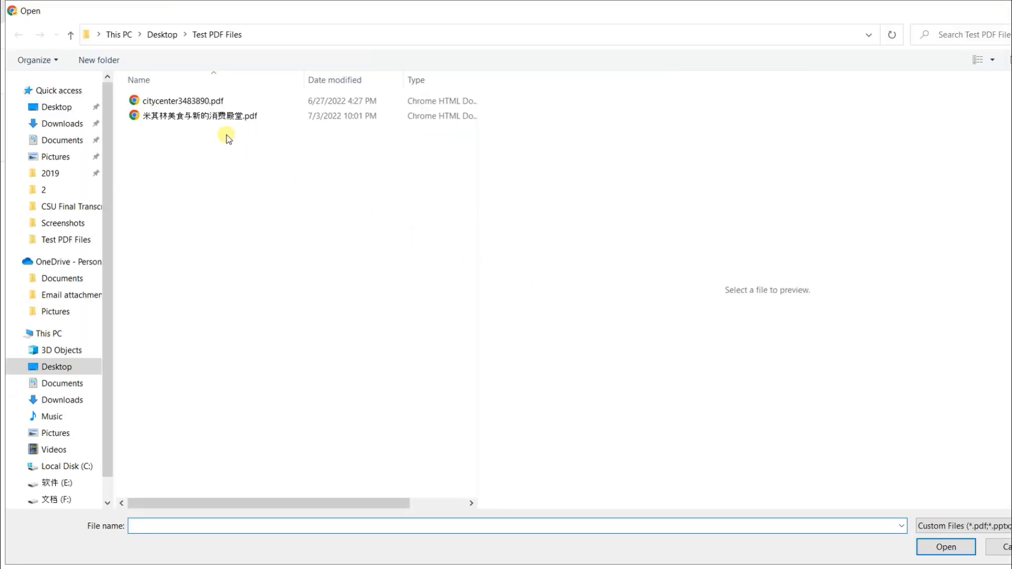
click(193, 115)
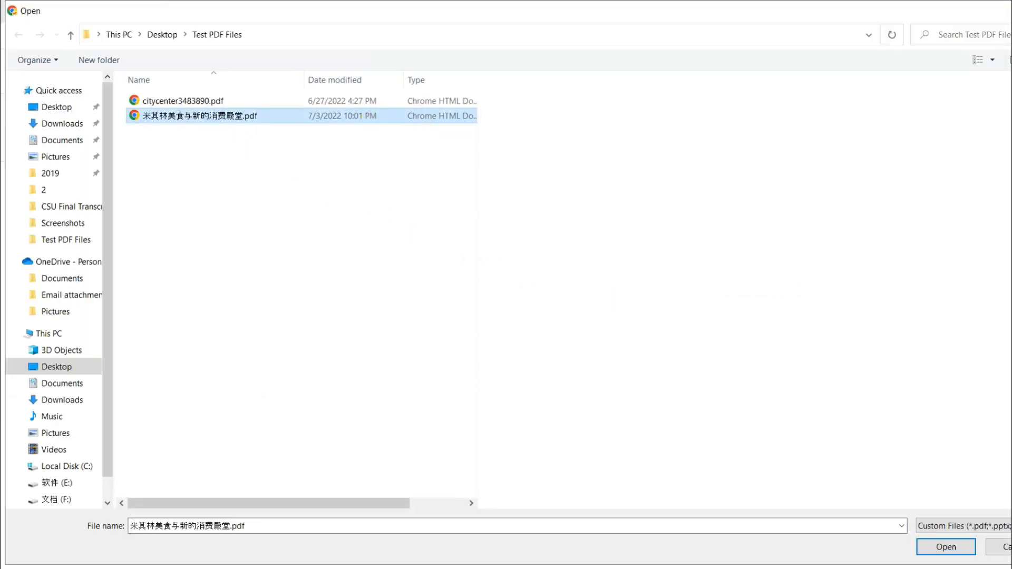
click(944, 547)
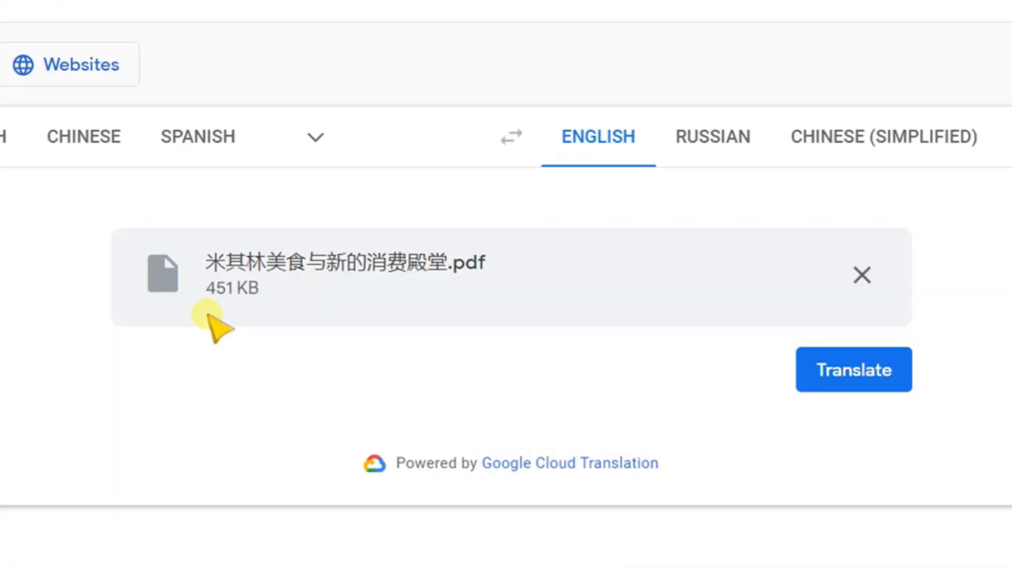
mouse_move(245, 319)
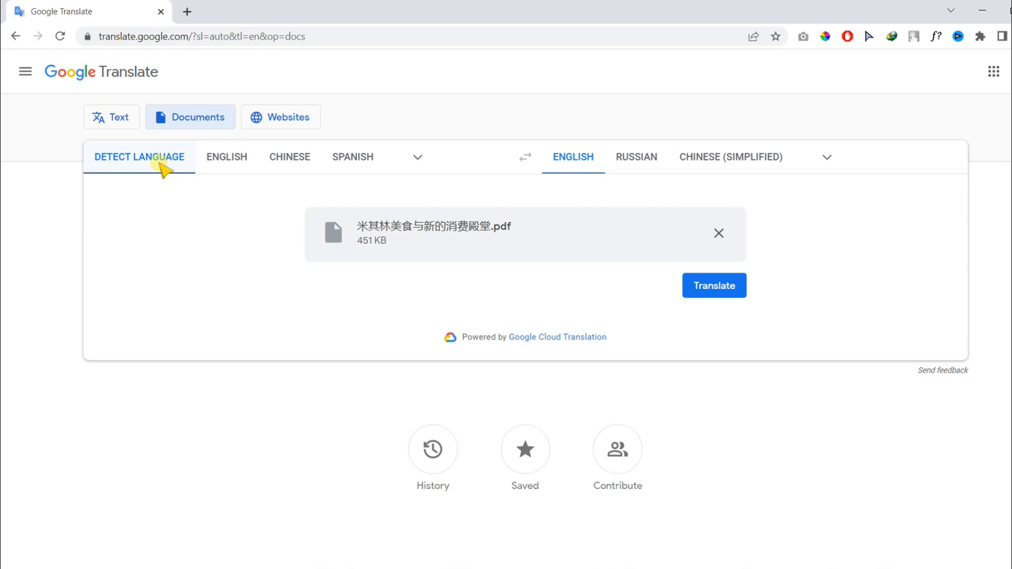
mouse_move(153, 165)
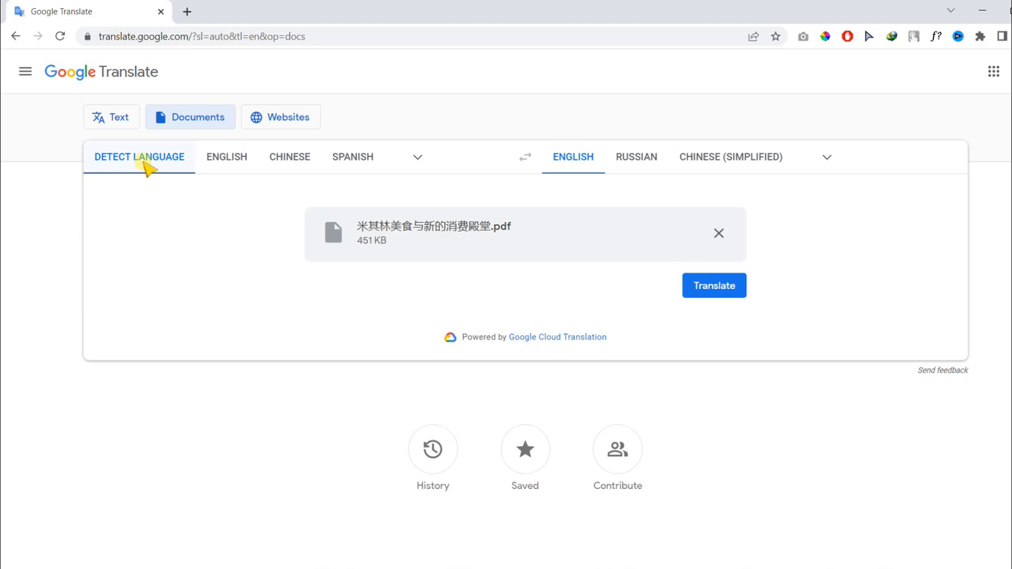
mouse_move(471, 230)
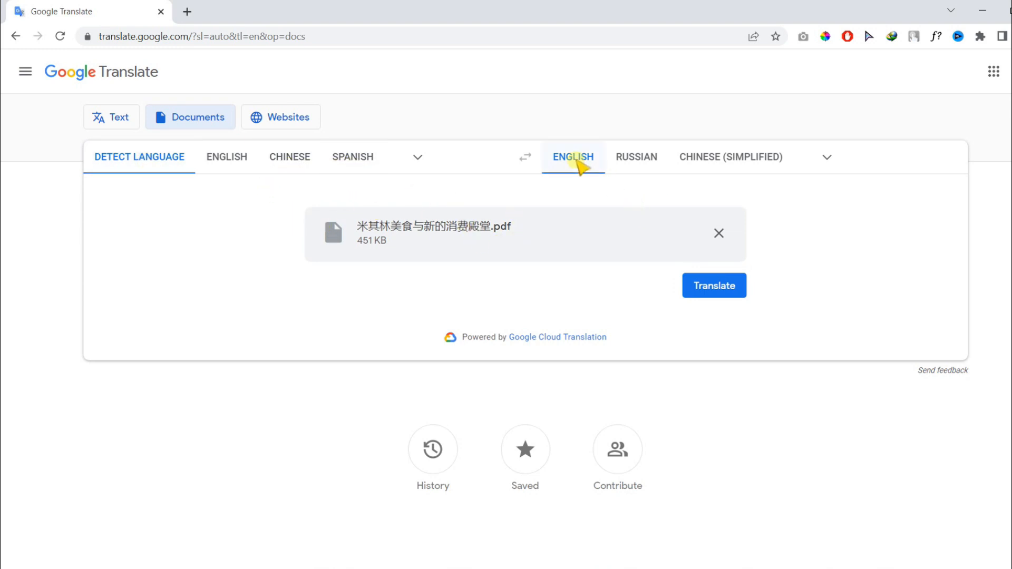
mouse_move(824, 157)
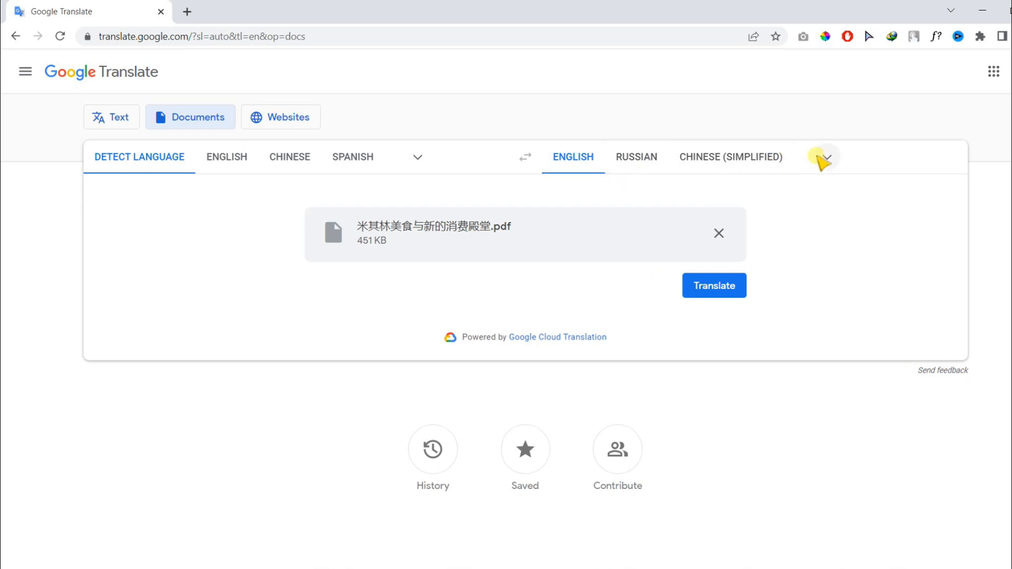
Set English as the target language with automatic source detection
click(824, 157)
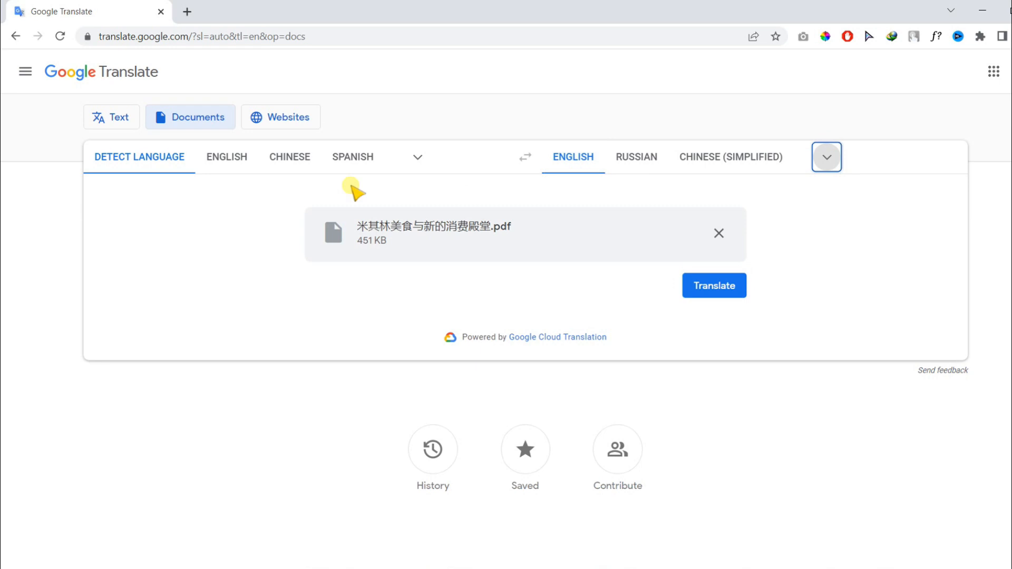
mouse_move(398, 218)
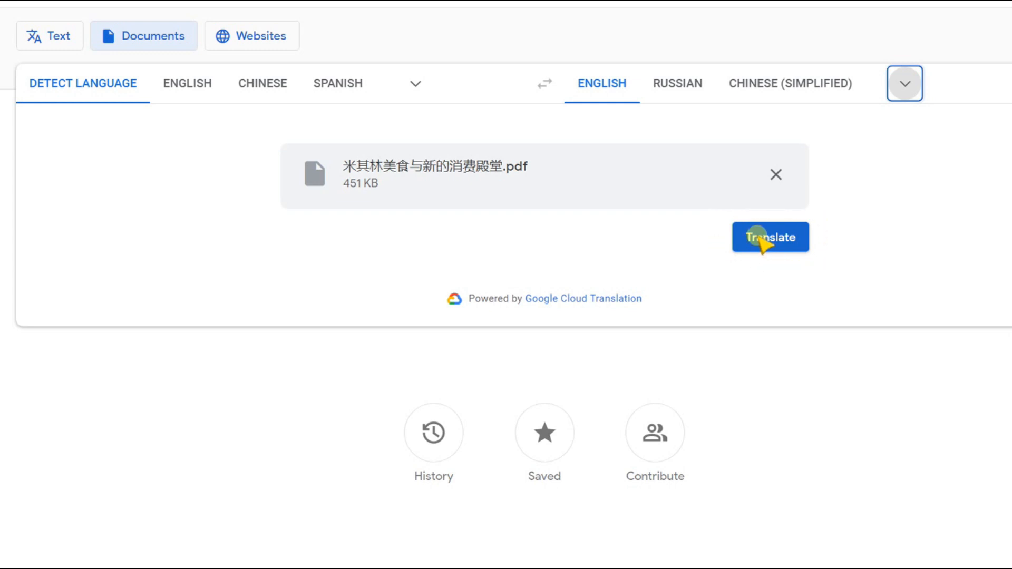
Translate the uploaded Chinese PDF into English until the download is offered
click(770, 236)
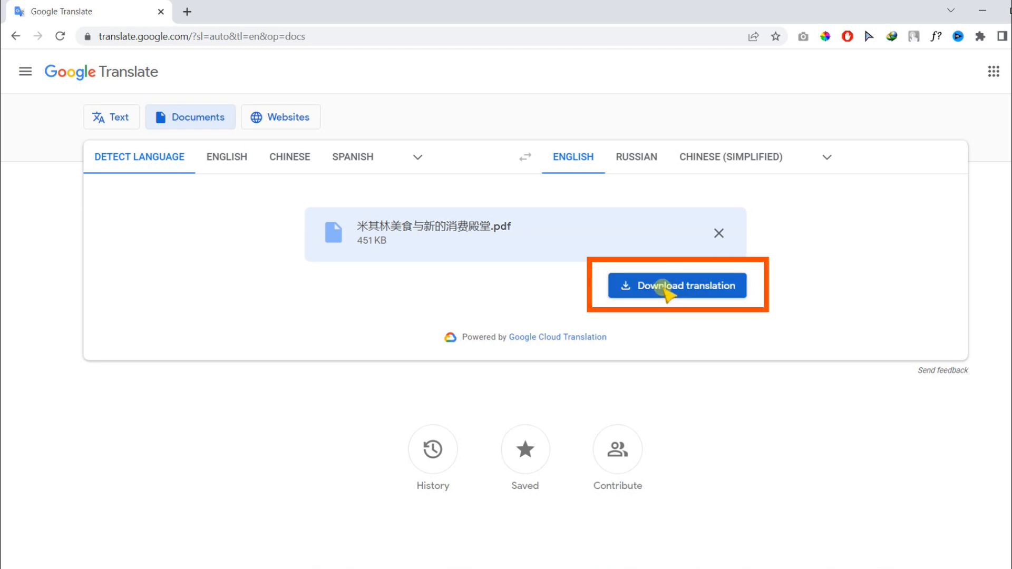
Download the English translation, adjust its zoom in the PDF viewer and compare with the original tab
click(677, 285)
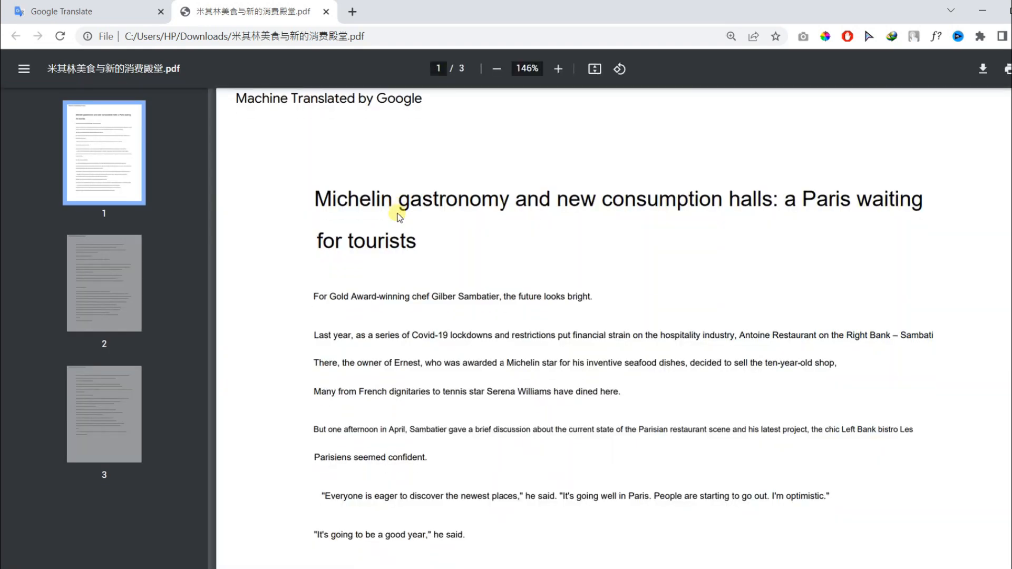
click(497, 68)
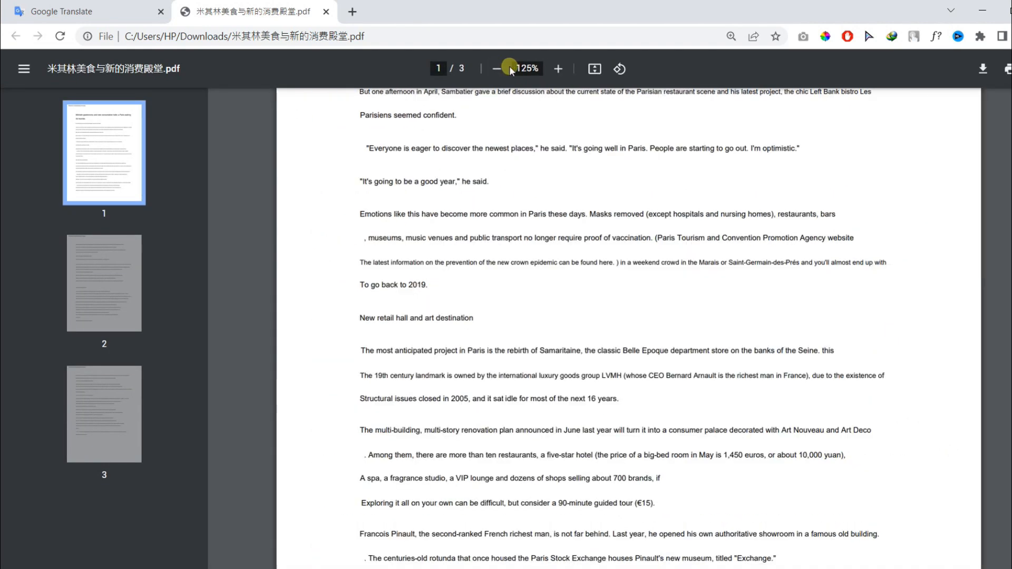
click(558, 68)
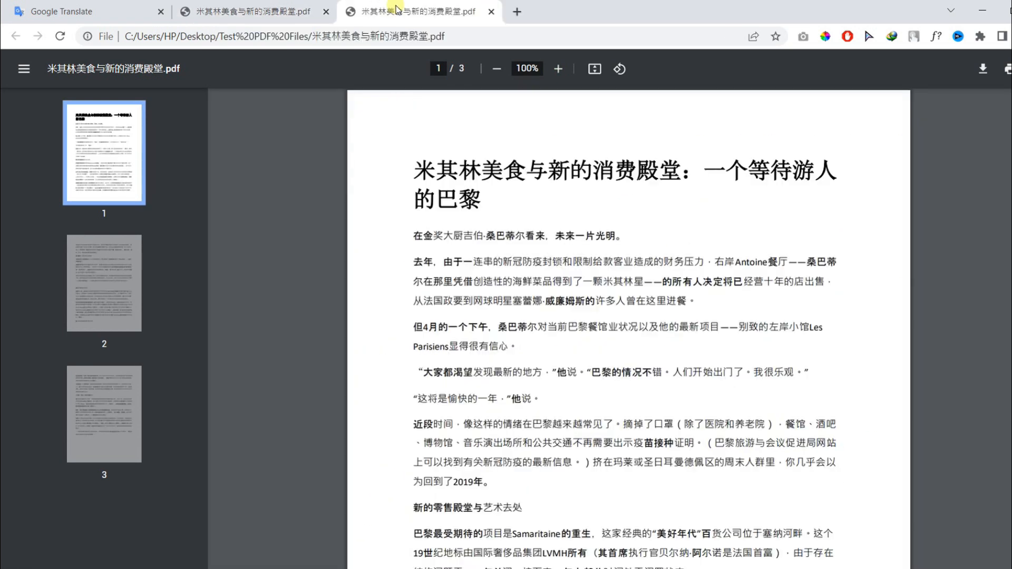
mouse_move(419, 11)
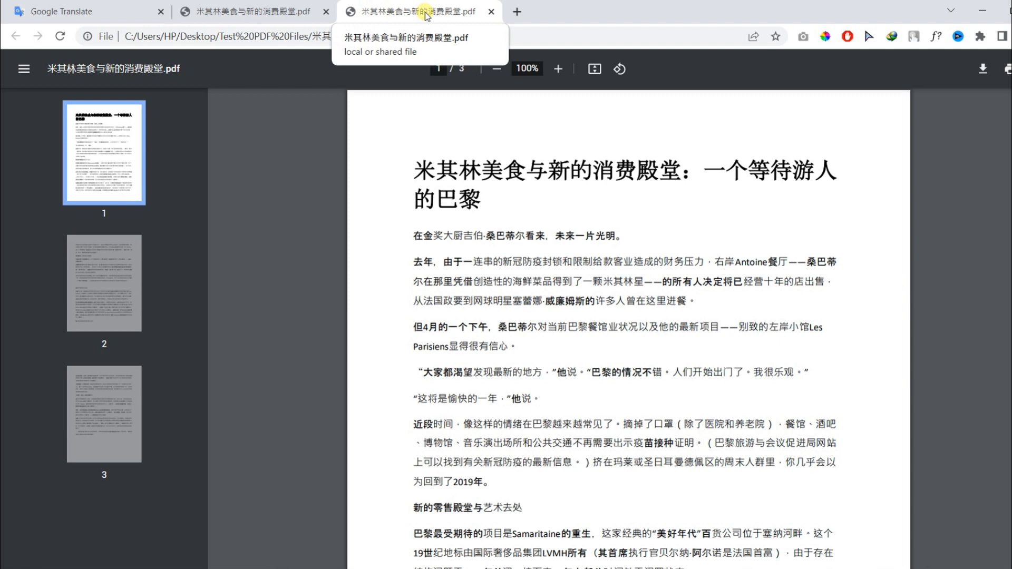
click(245, 12)
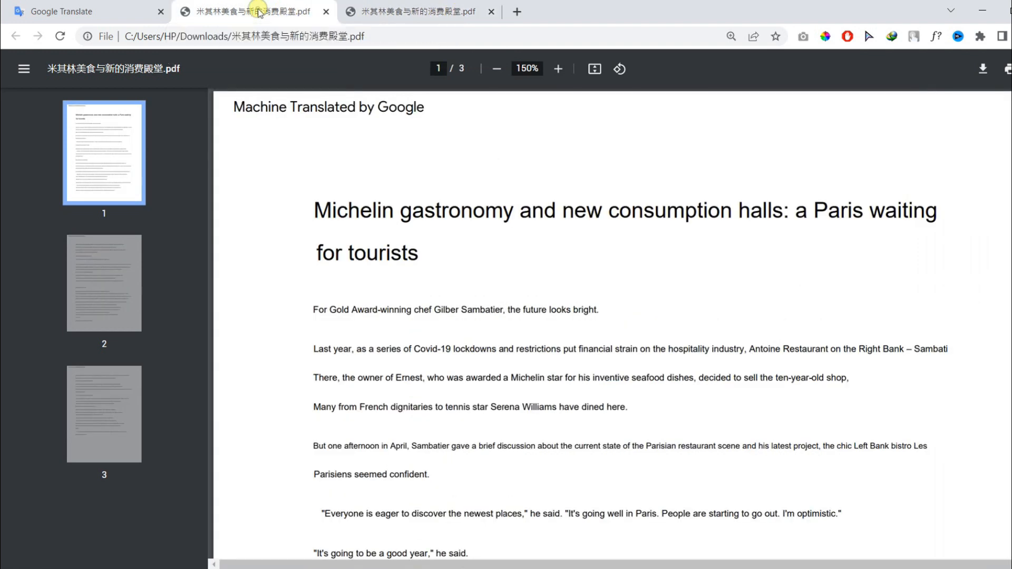
Remove the translated PDF and try another upload, dismissing the over-10 MB rejection warning
click(87, 11)
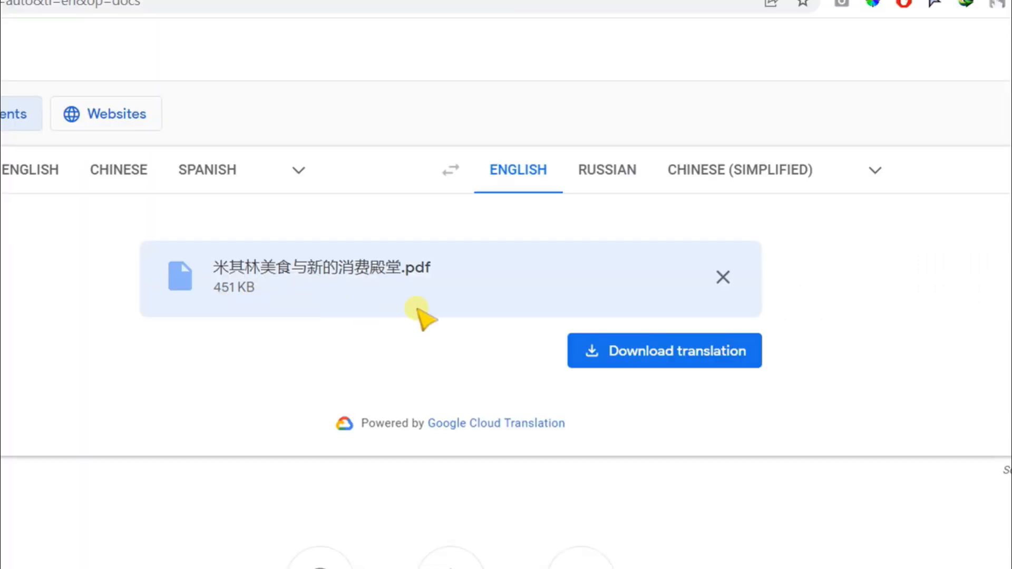
mouse_move(618, 291)
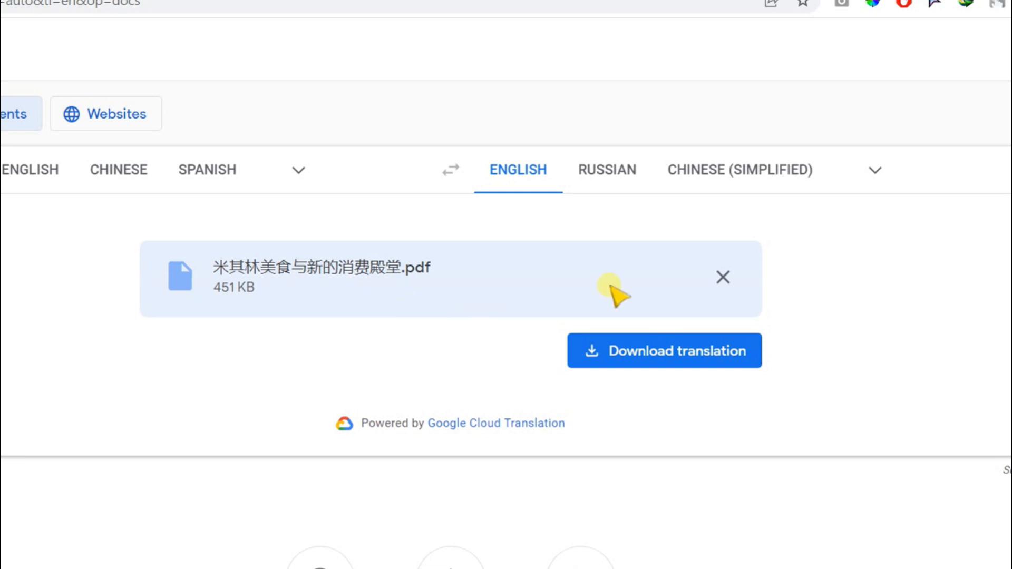
click(722, 276)
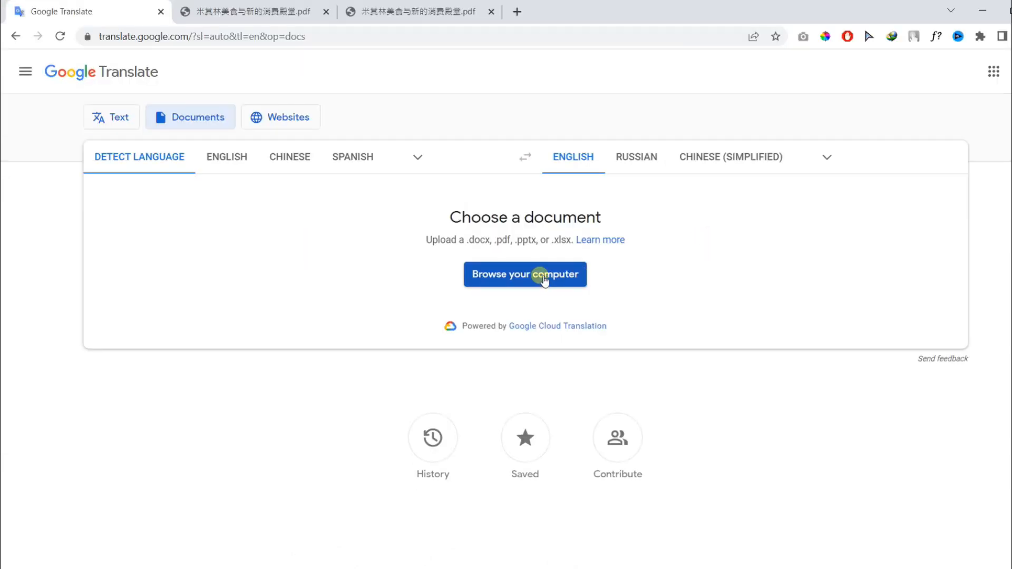
click(524, 274)
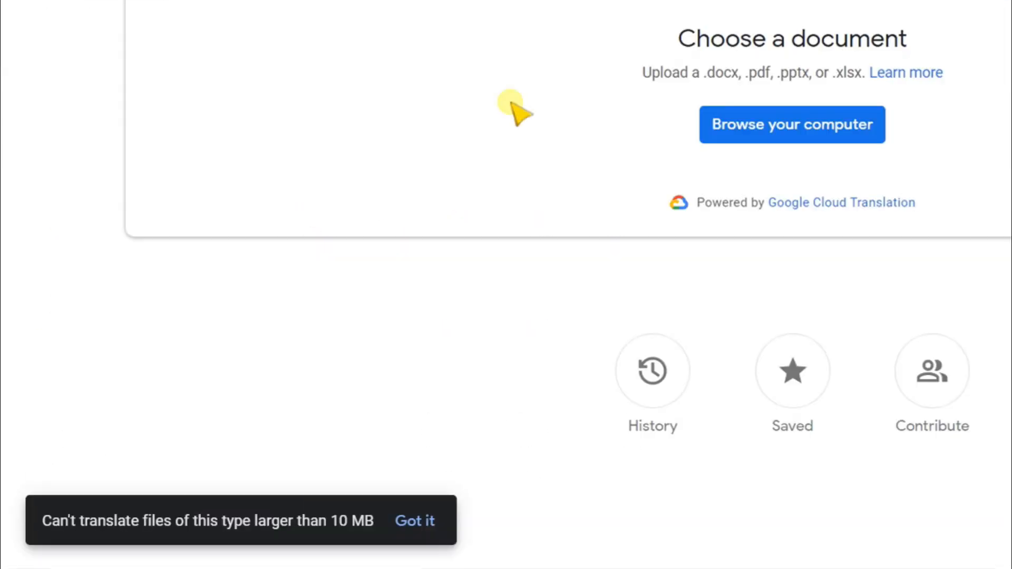
mouse_move(109, 487)
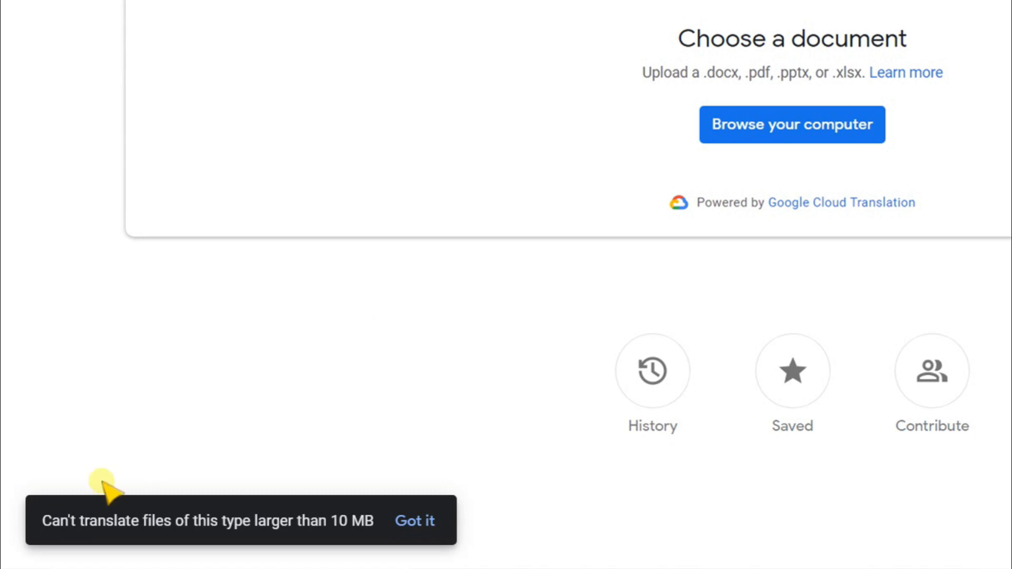
mouse_move(187, 542)
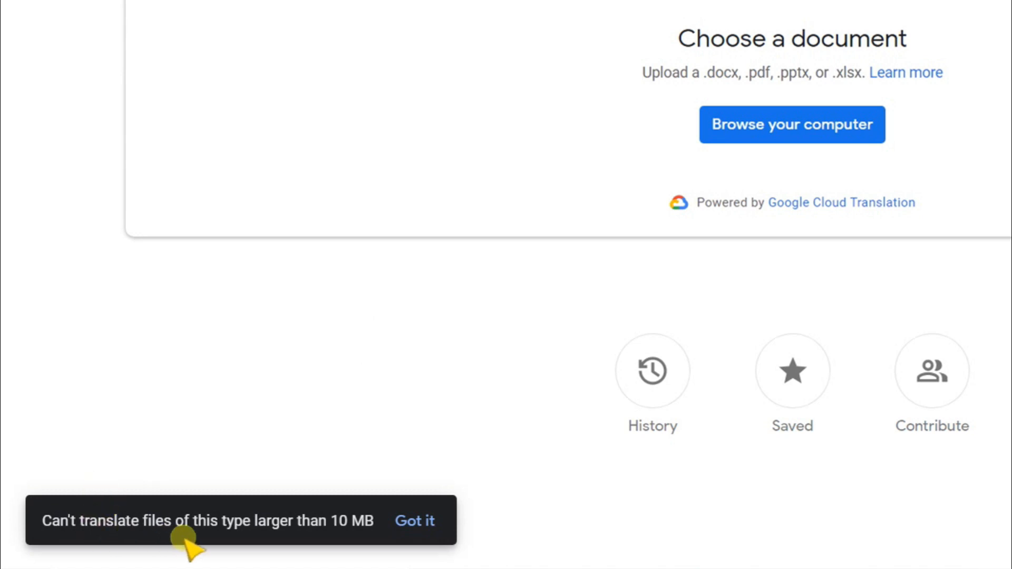
mouse_move(360, 534)
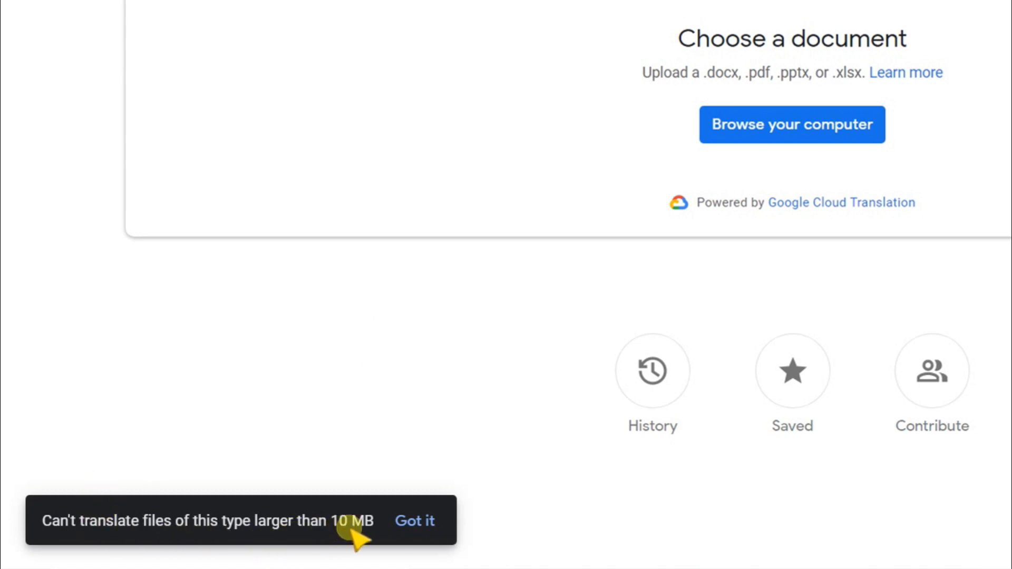
mouse_move(377, 538)
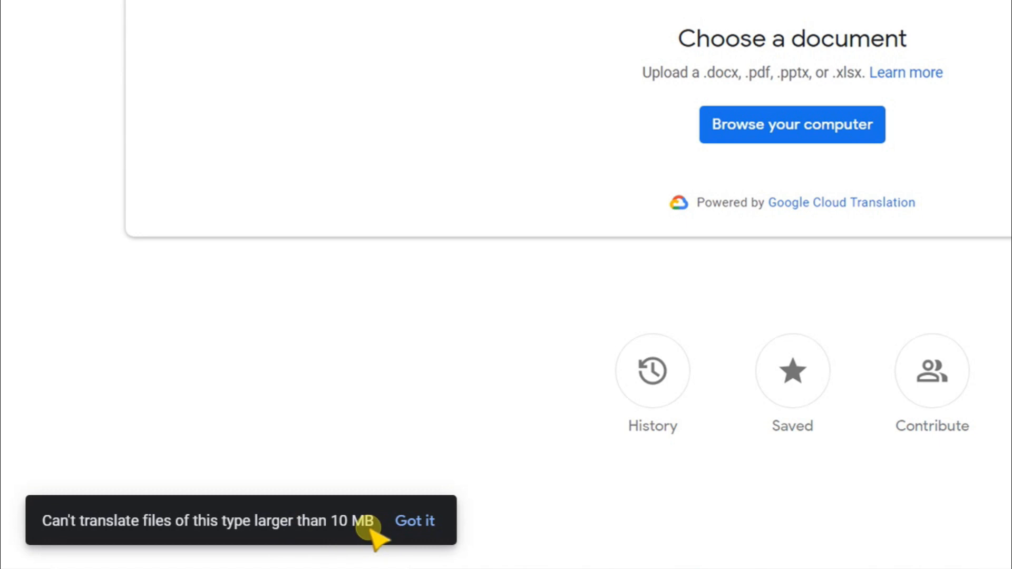
click(415, 521)
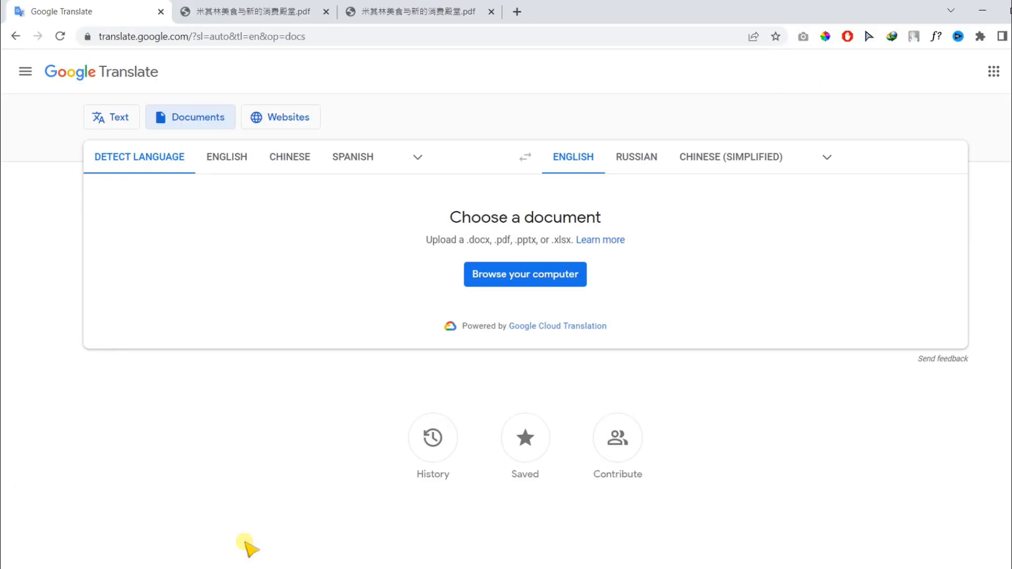
mouse_move(278, 313)
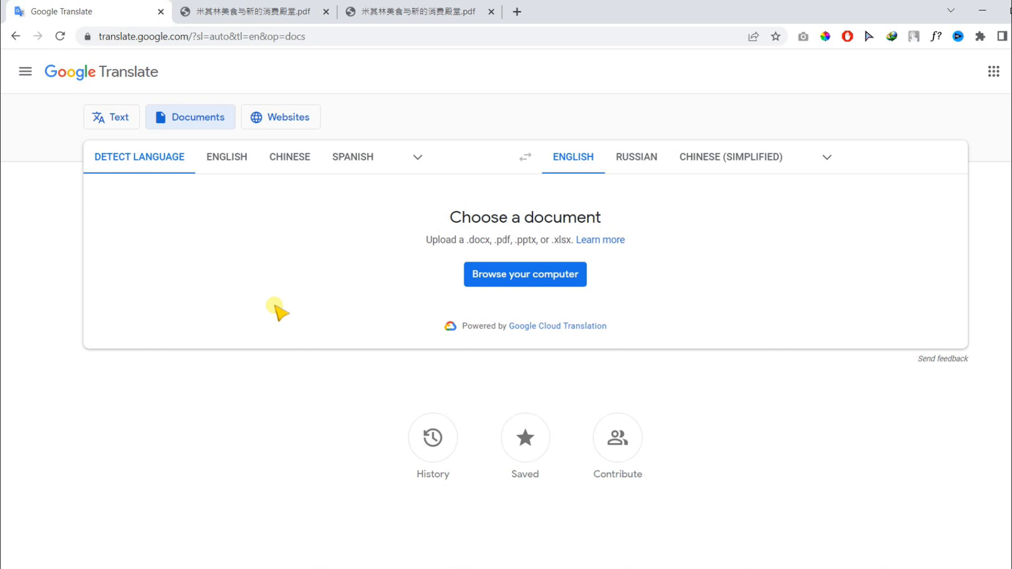